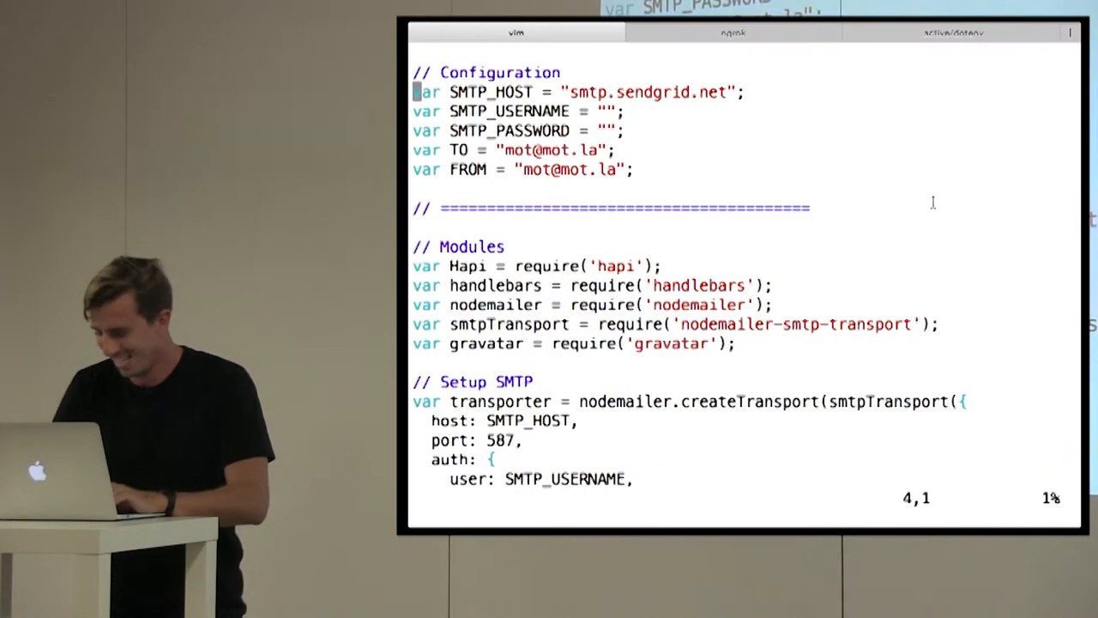
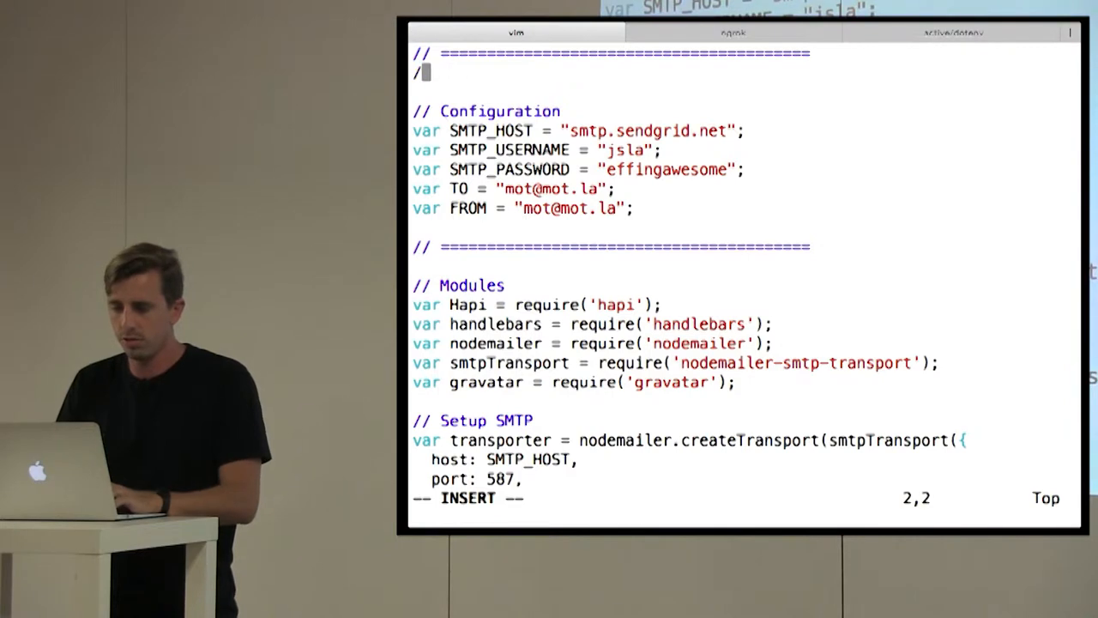
Add var dotenv = require('dotenv') at the top of app.js
type("var dotenv =")
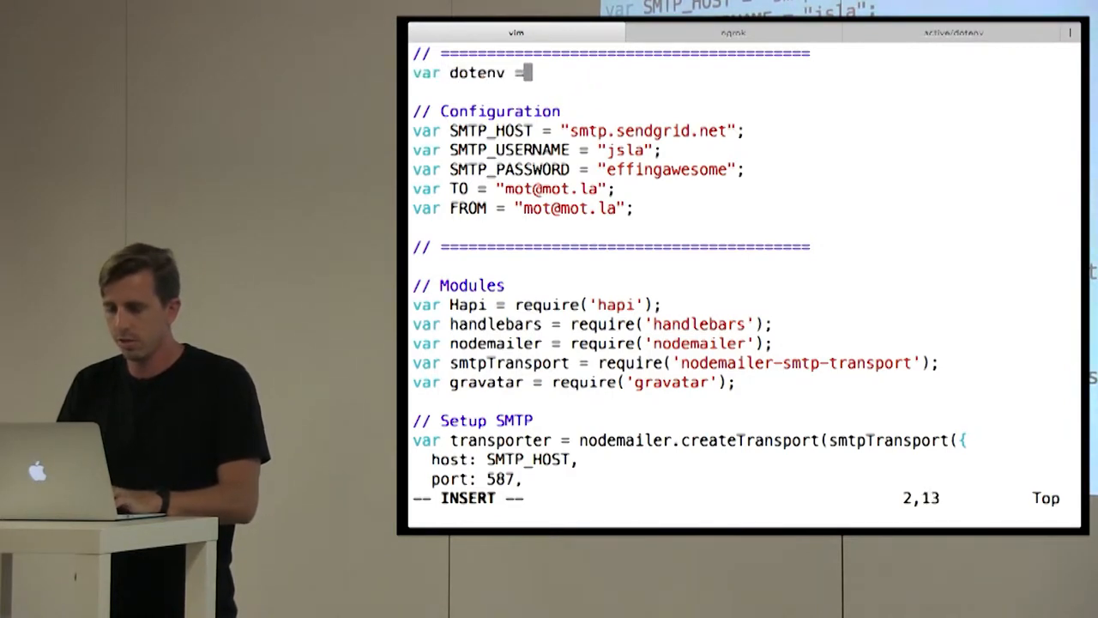
type("require('dotenv');")
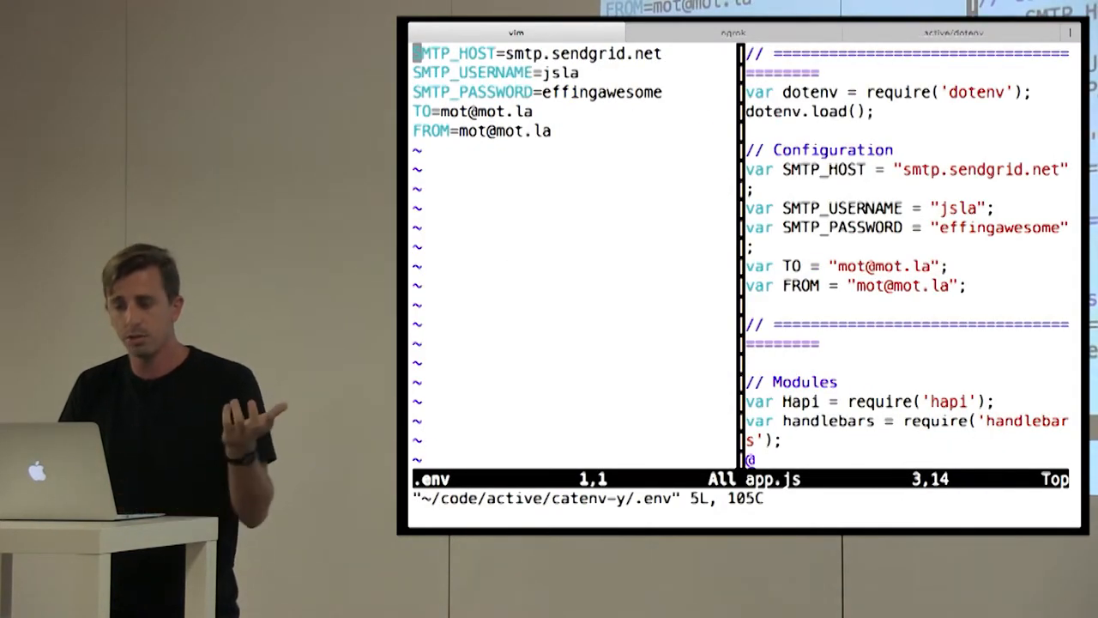
In the app.js pane, start replacing the hard-coded host with process.env.SMTP_HOST
key("j")
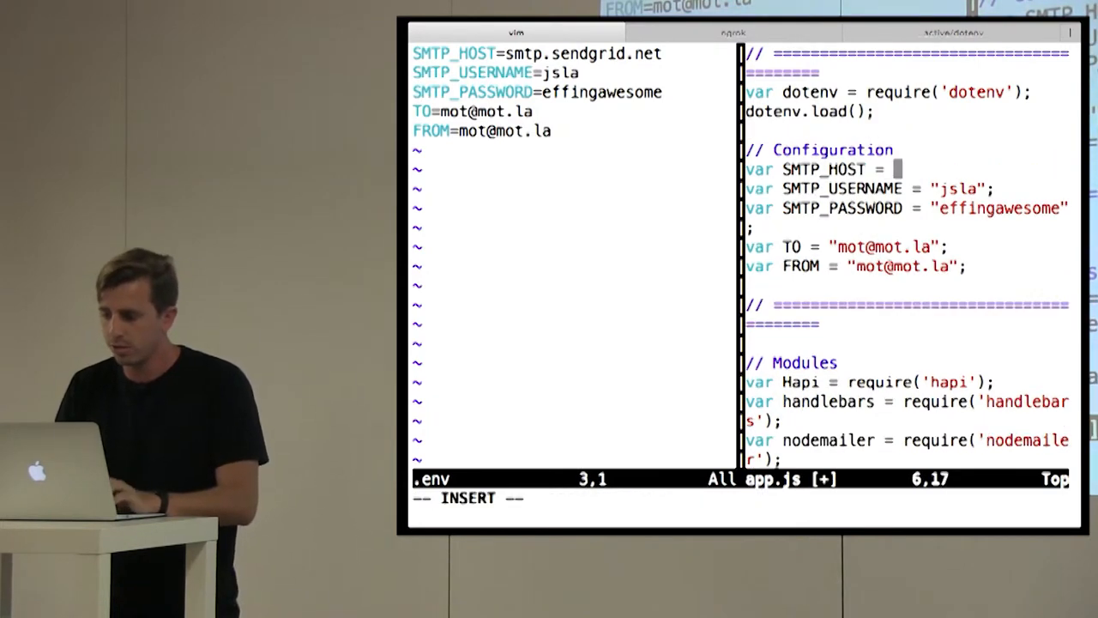
type("process.en")
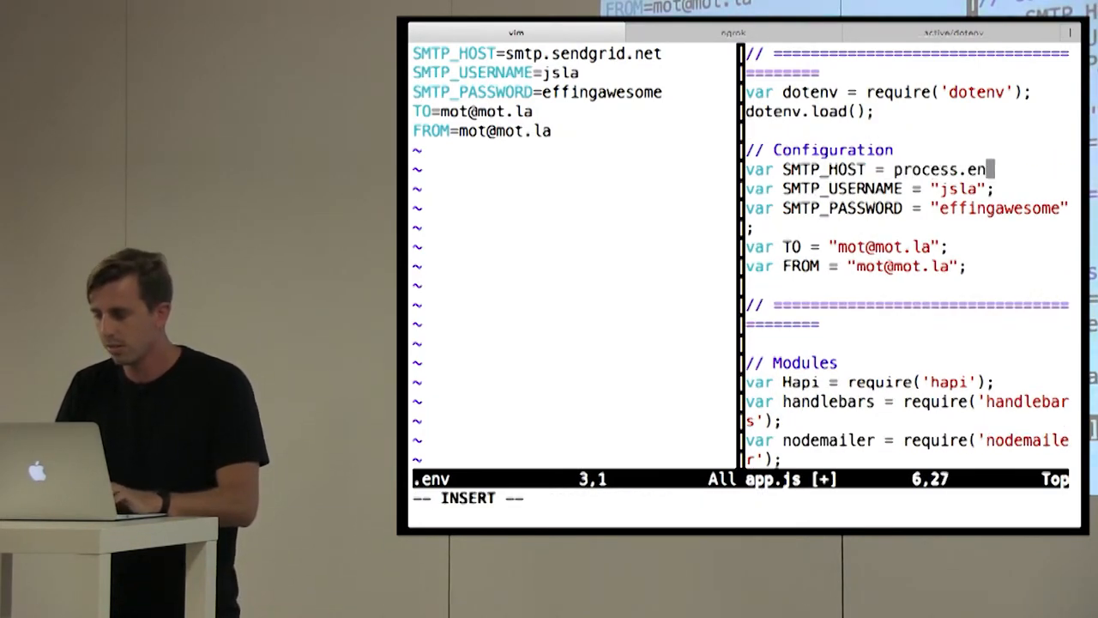
type(".SMTO")
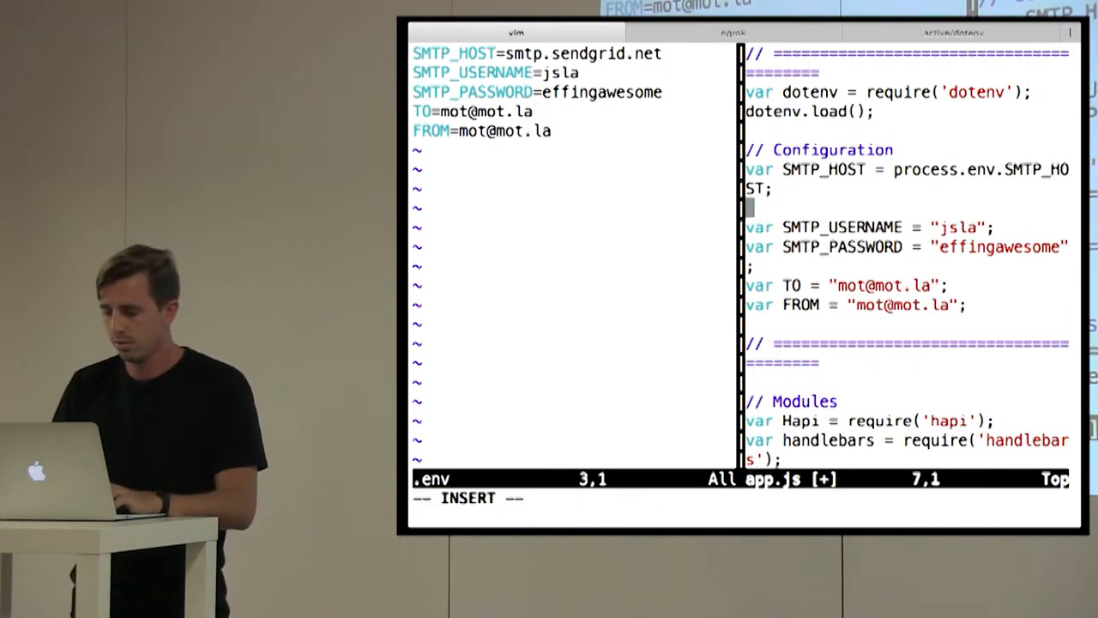
type("//jsl")
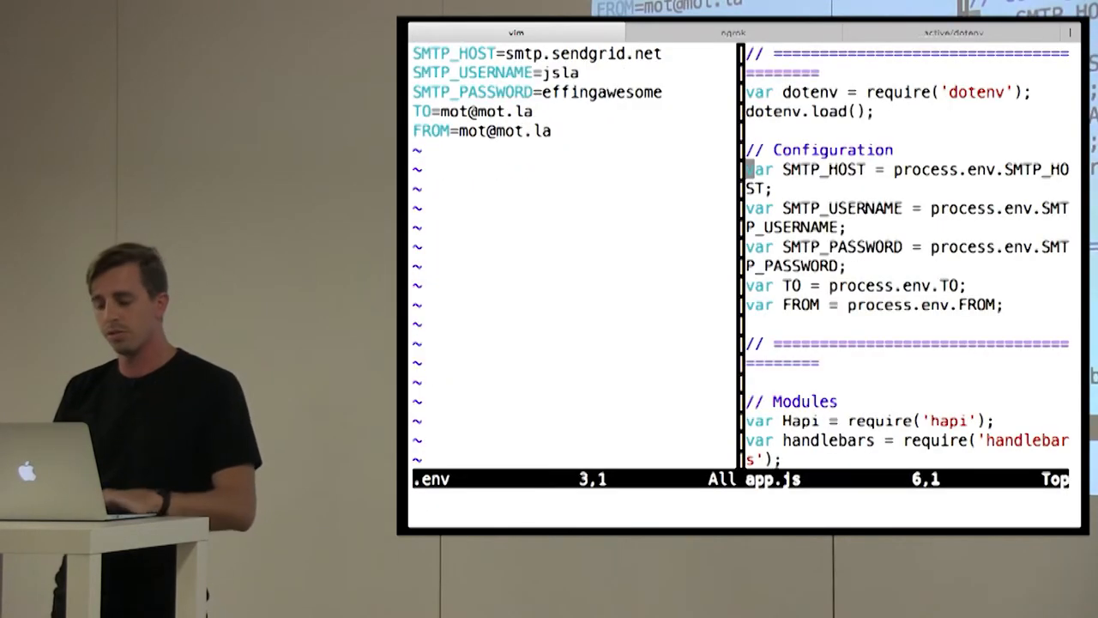
type(":!")
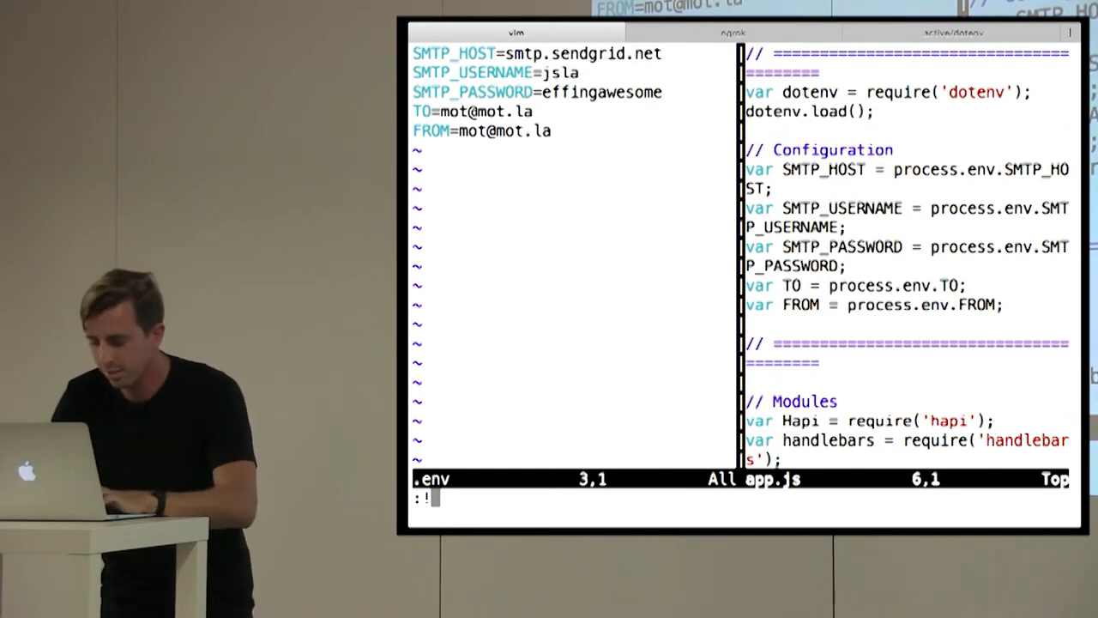
type("TO=david")
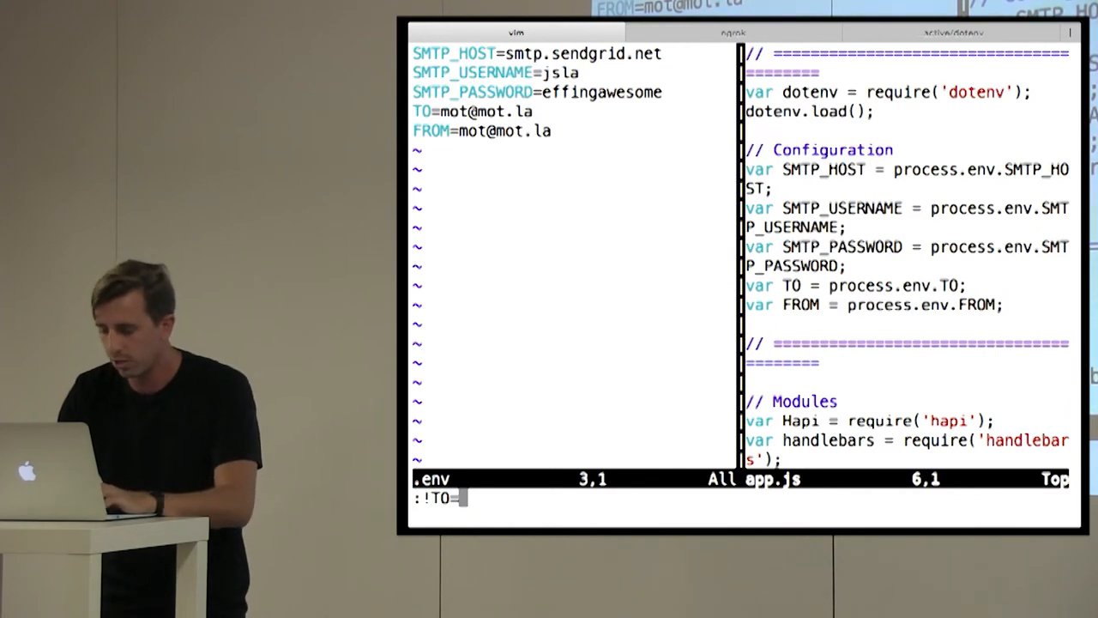
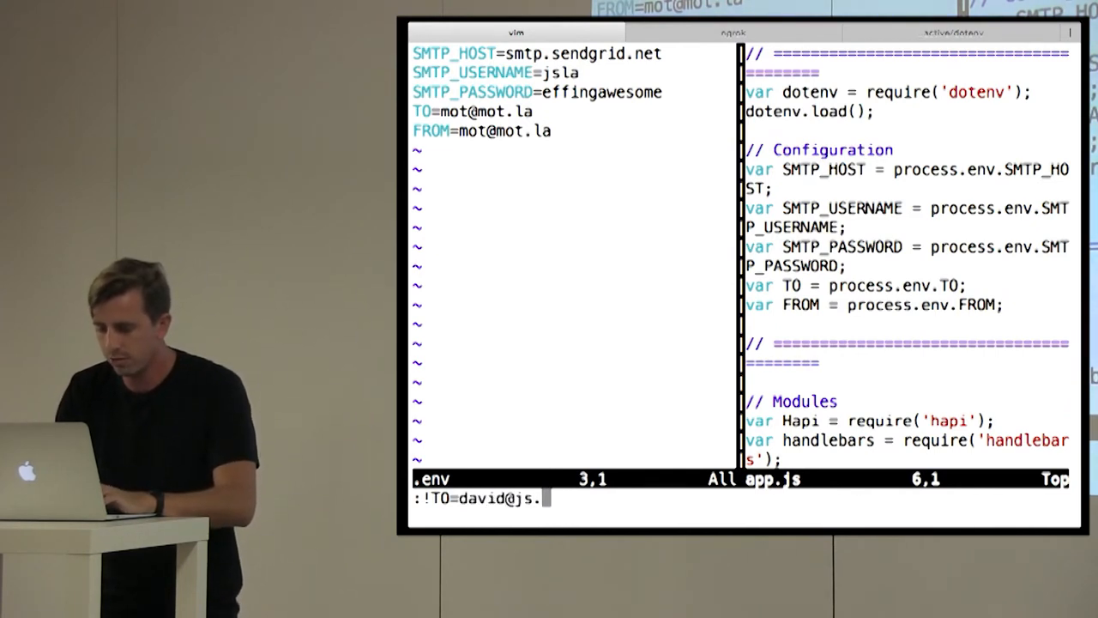